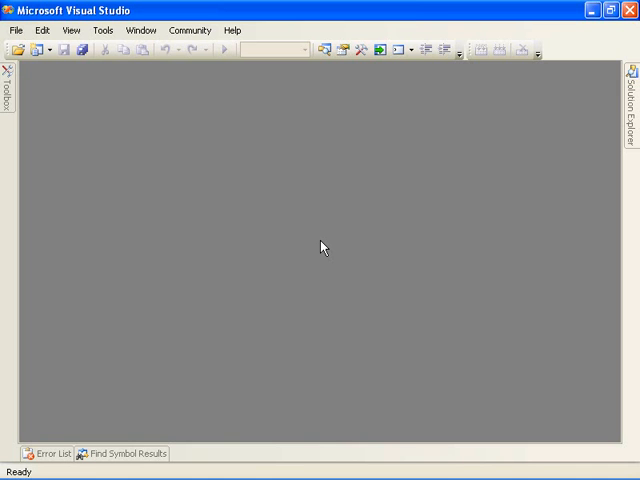
pyautogui.moveTo(106, 140)
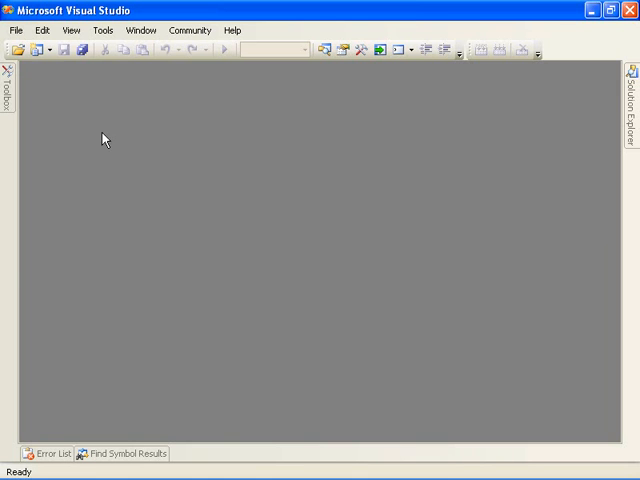
# Create a new Visual C# Console Application project named ExcelSvcsApp
pyautogui.click(16, 30)
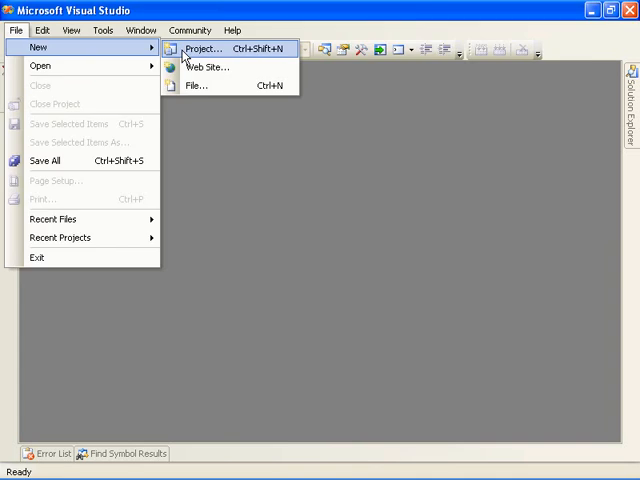
pyautogui.click(204, 48)
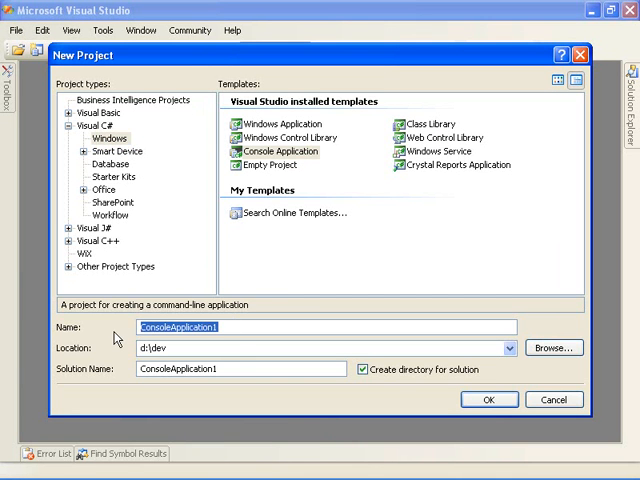
pyautogui.write('ExcelSvcsApp')
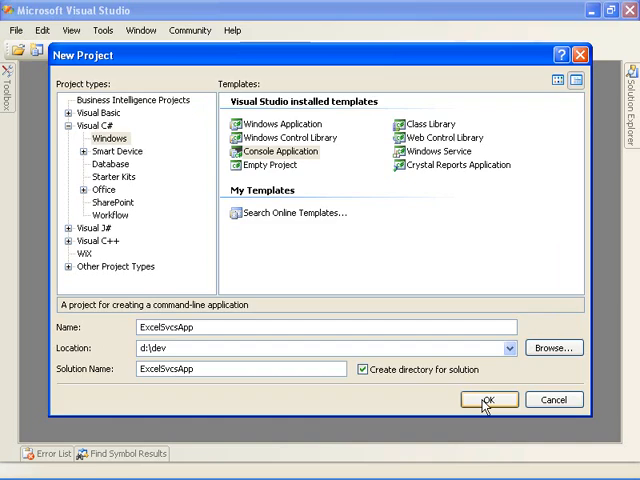
pyautogui.click(488, 400)
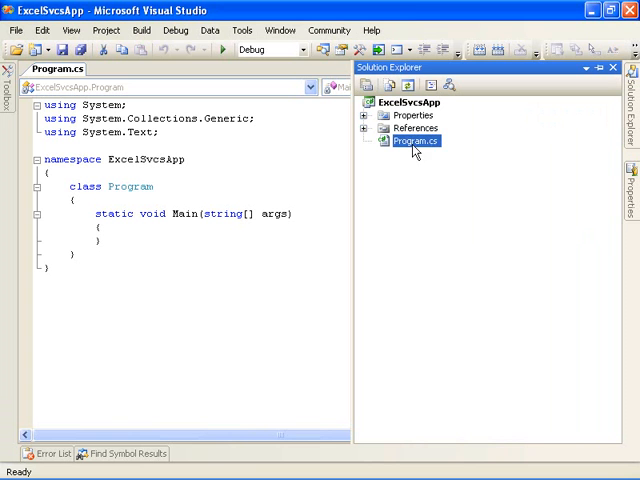
# Add a web reference to ExcelService.asmx named ExcelWebService, then return to Program.cs
pyautogui.rightClick(408, 102)
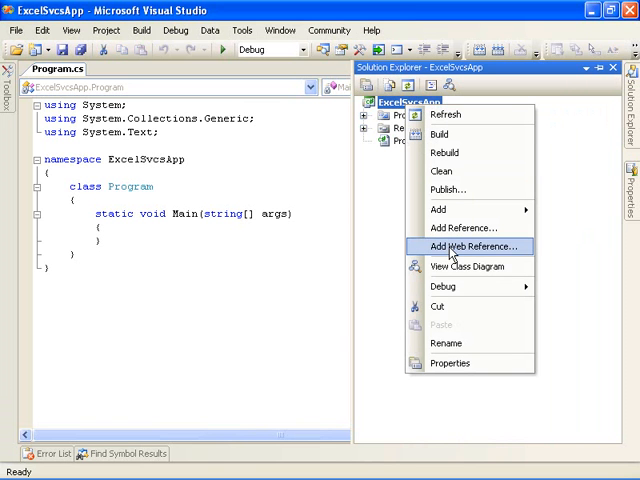
pyautogui.click(472, 246)
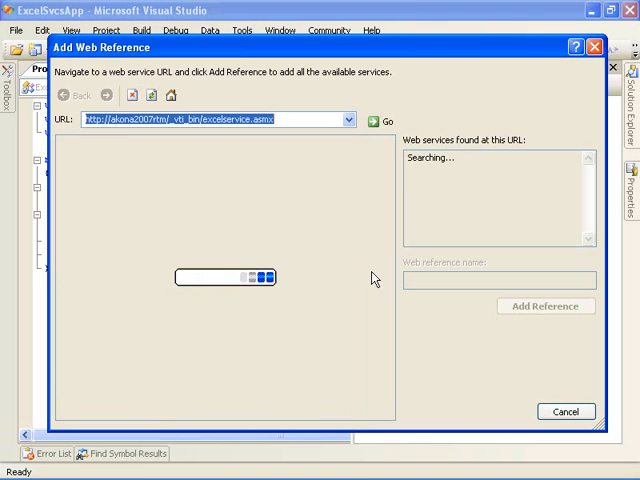
pyautogui.click(386, 120)
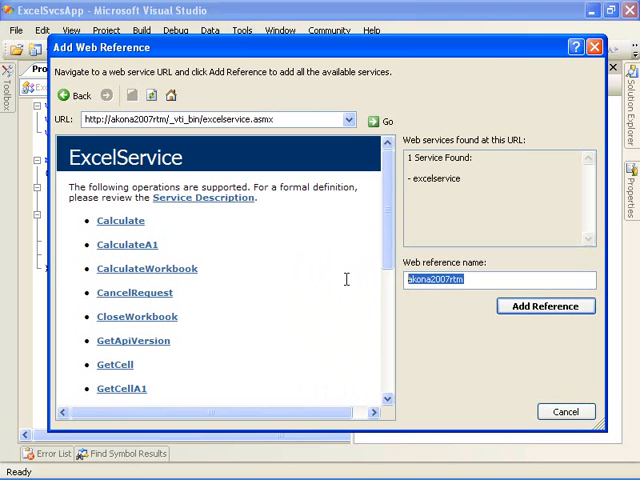
pyautogui.write('ExcelWebService')
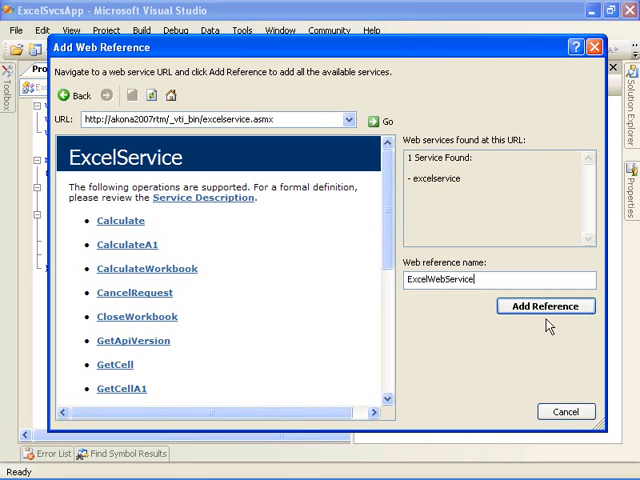
pyautogui.click(544, 306)
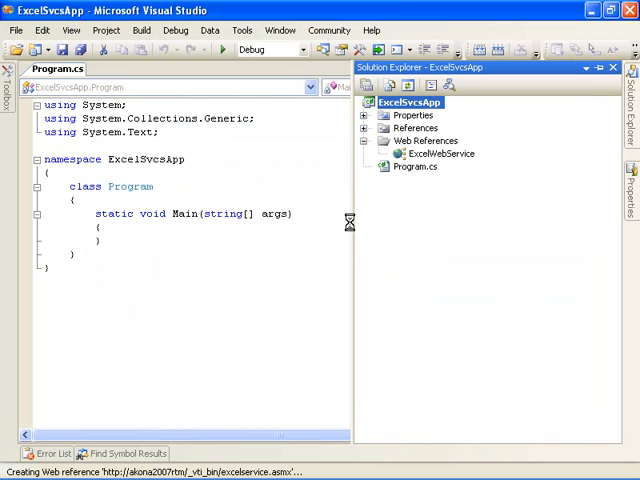
pyautogui.click(368, 116)
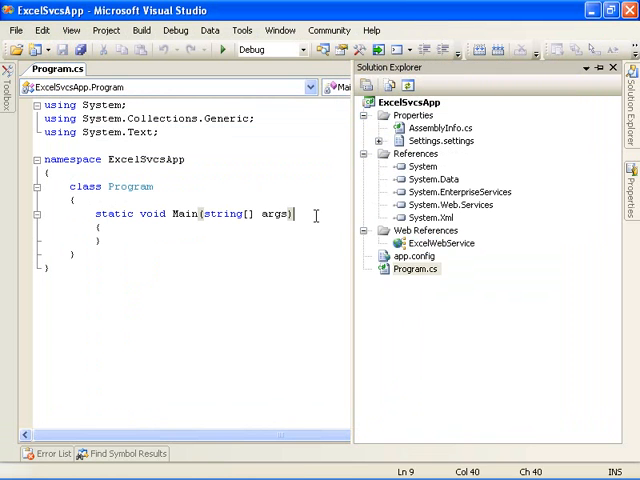
# Replace the Program.cs skeleton with the Excel Services sample client code and review it
pyautogui.press('ctrl+a')
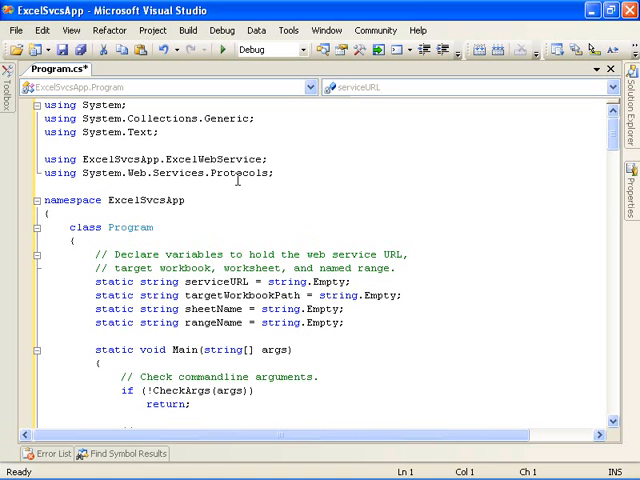
pyautogui.moveTo(376, 324)
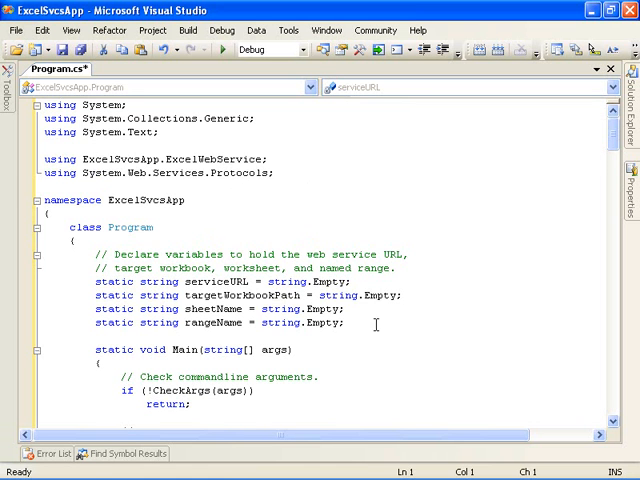
pyautogui.scroll(-3)
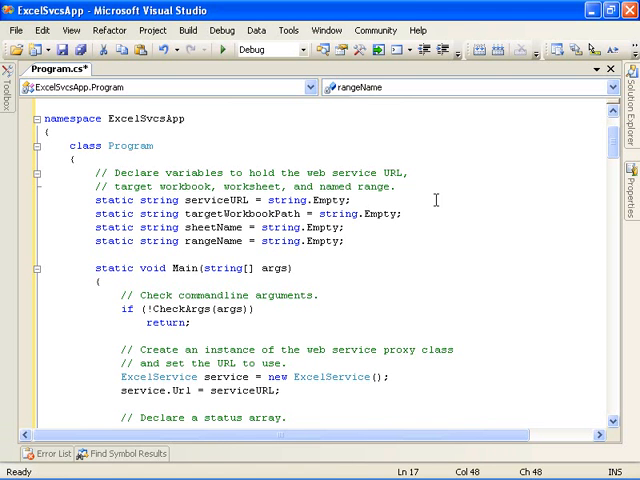
pyautogui.moveTo(388, 252)
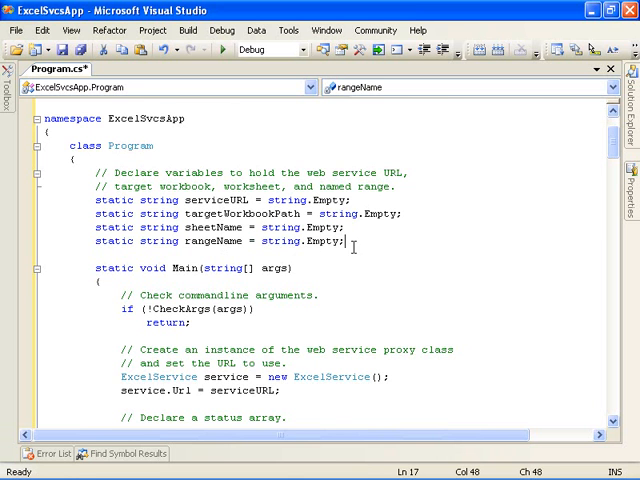
pyautogui.scroll(-3)
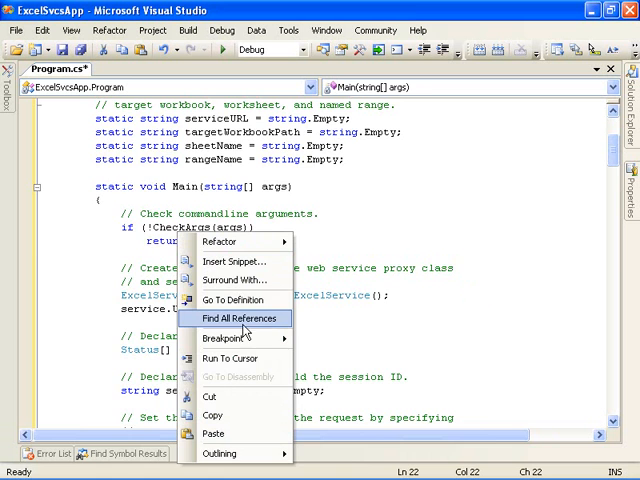
pyautogui.click(236, 300)
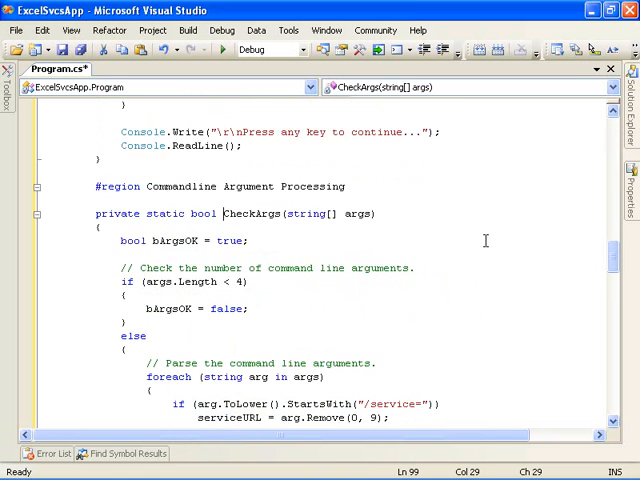
pyautogui.scroll(-3)
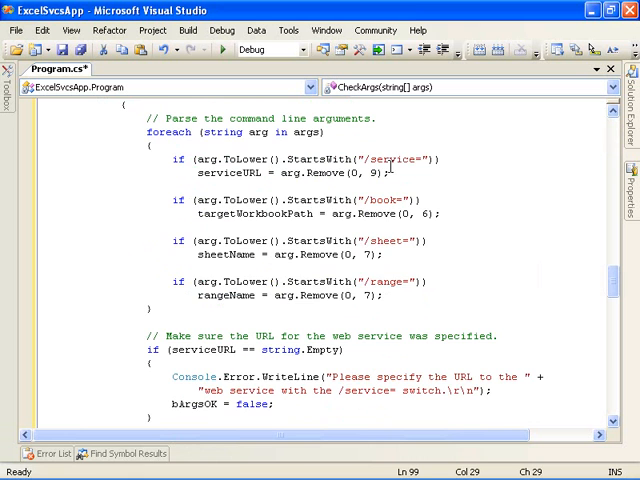
pyautogui.scroll(-3)
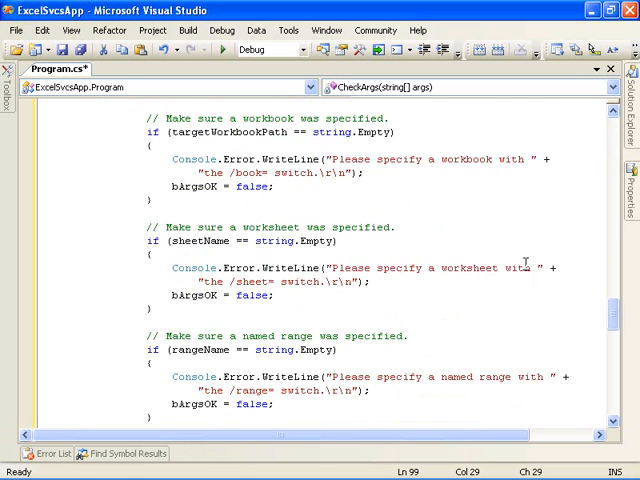
pyautogui.scroll(-3)
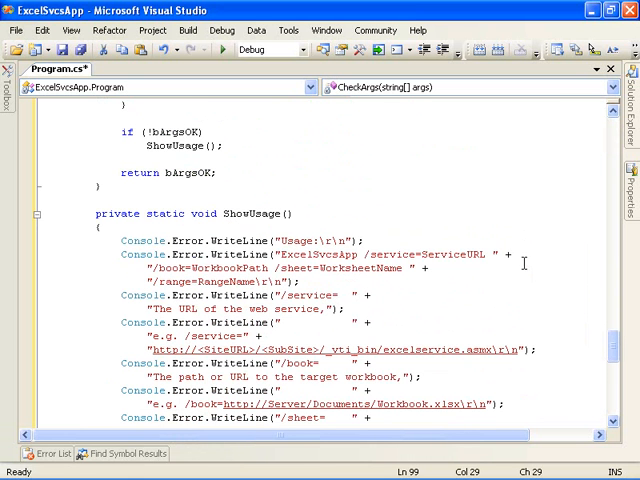
pyautogui.scroll(-3)
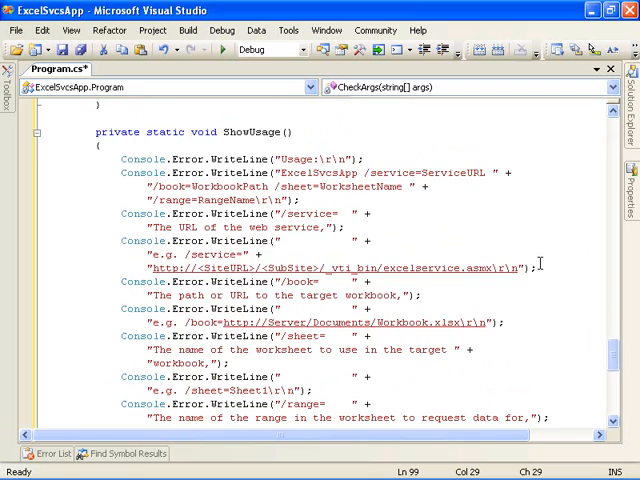
pyautogui.scroll(3)
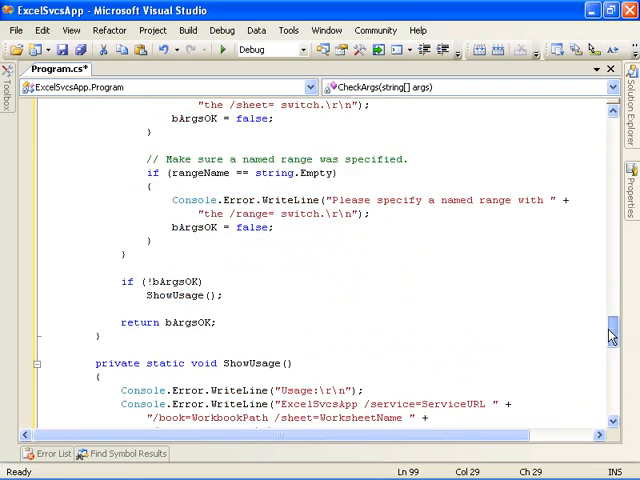
pyautogui.scroll(3)
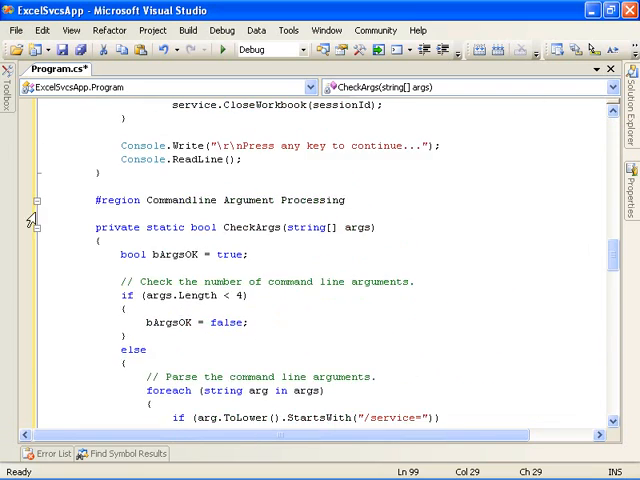
pyautogui.scroll(3)
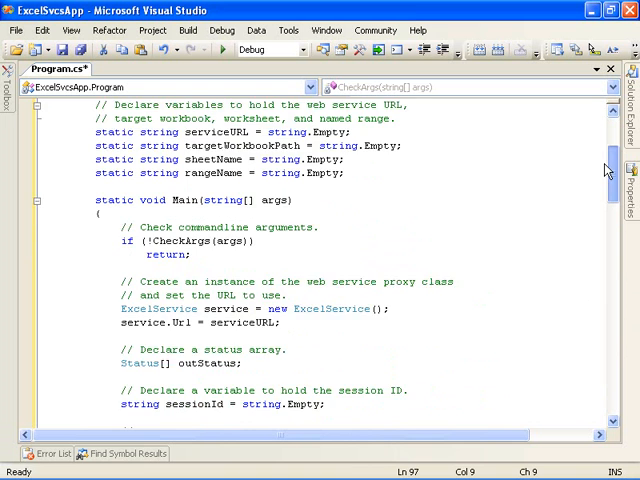
pyautogui.scroll(-3)
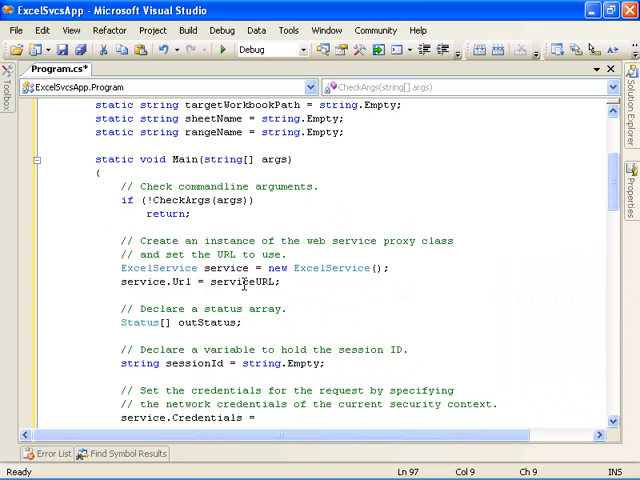
pyautogui.scroll(-3)
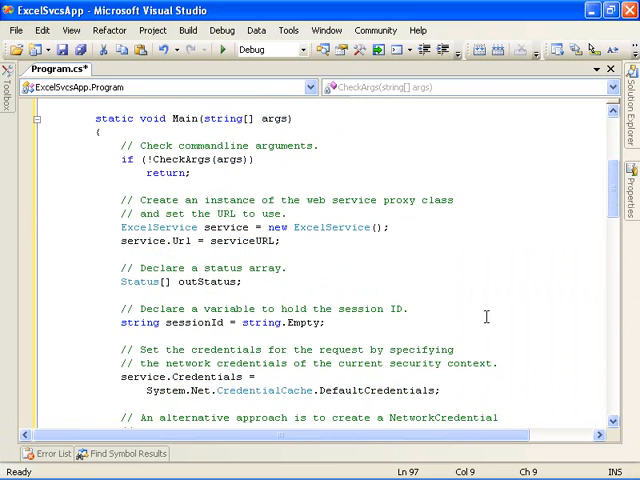
pyautogui.scroll(-3)
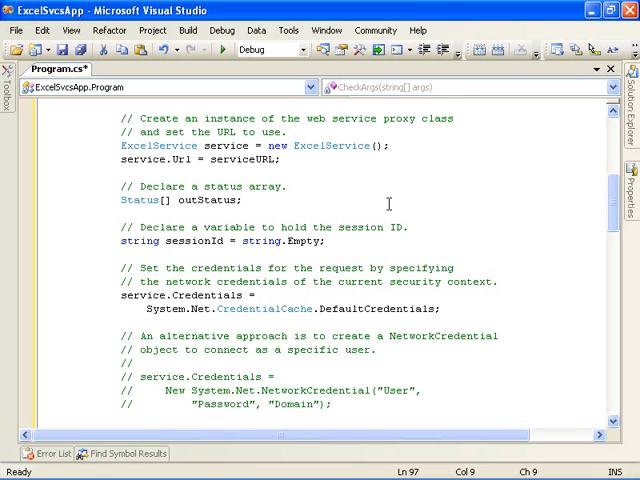
pyautogui.scroll(-3)
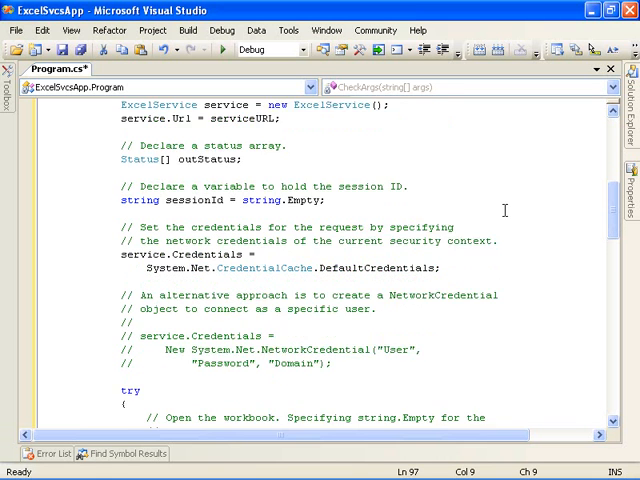
pyautogui.scroll(-3)
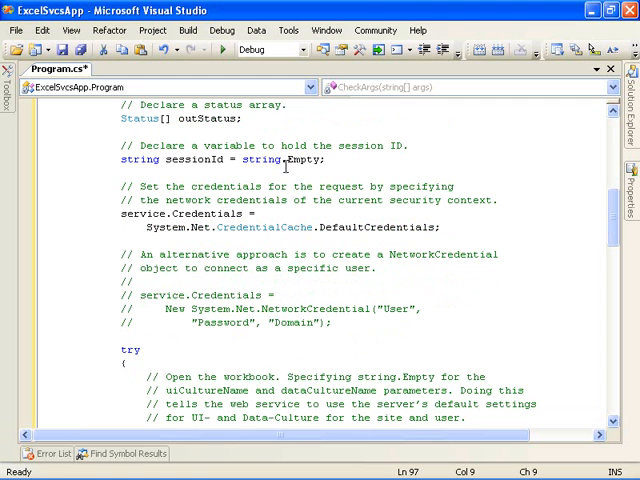
pyautogui.moveTo(540, 190)
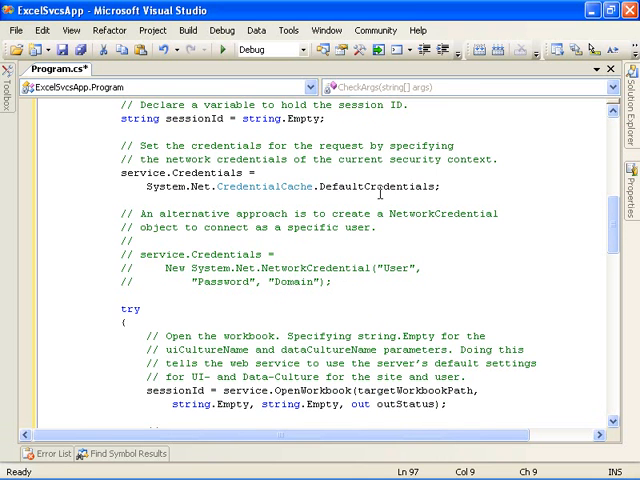
pyautogui.scroll(-3)
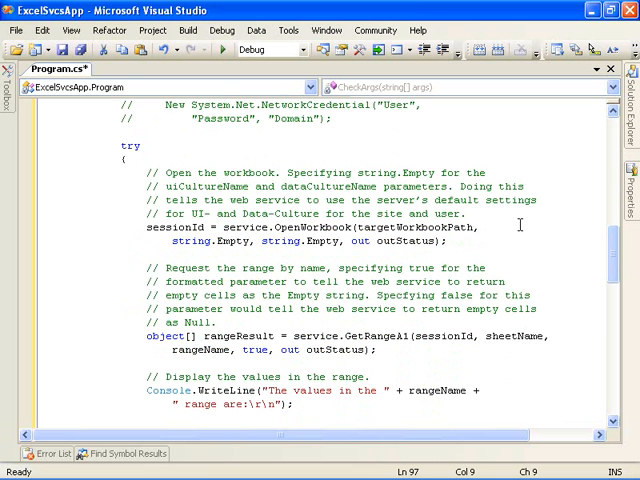
pyautogui.moveTo(510, 228)
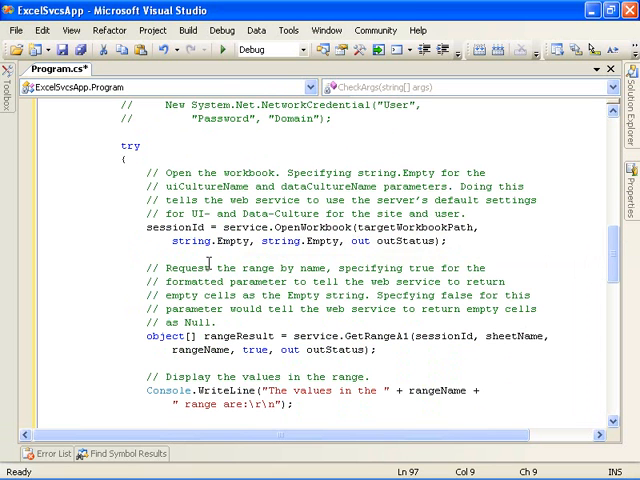
pyautogui.moveTo(484, 252)
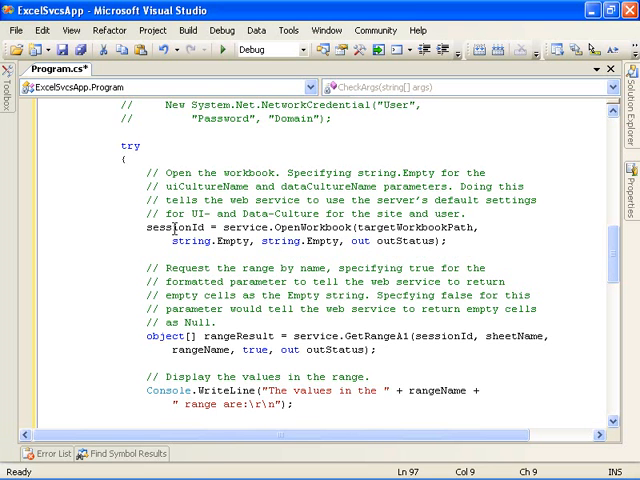
pyautogui.scroll(-3)
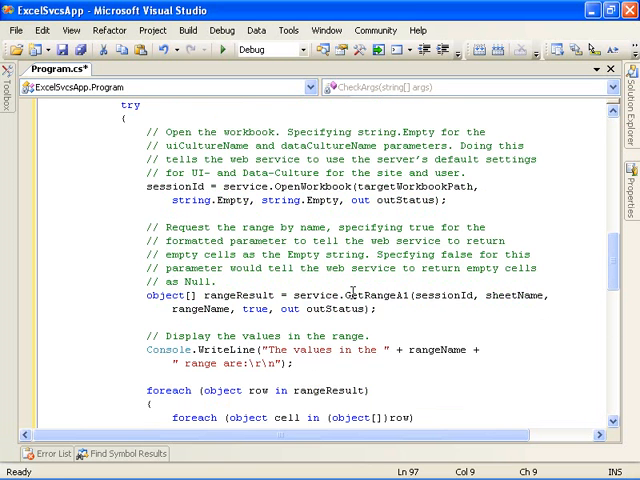
pyautogui.scroll(-3)
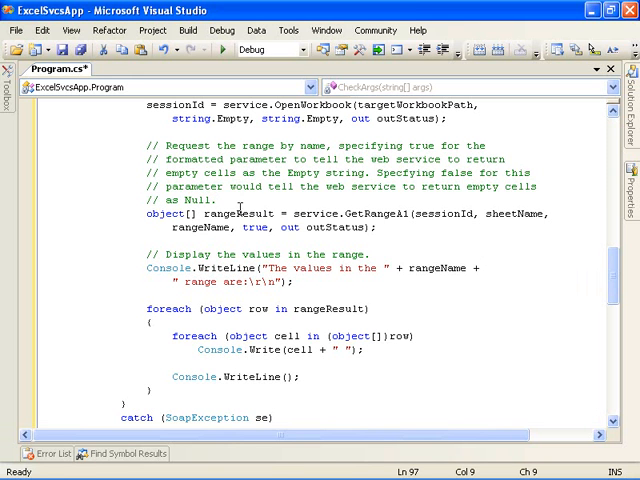
pyautogui.moveTo(344, 244)
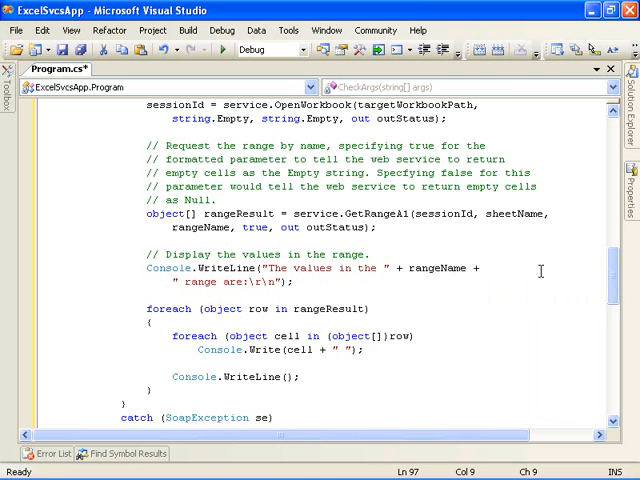
pyautogui.scroll(-3)
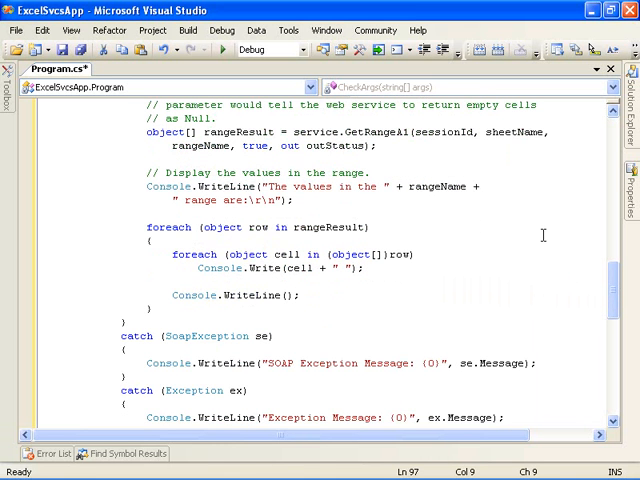
# Scroll through the exception handling and CloseWorkbook code at the end of Program.cs
pyautogui.scroll(-3)
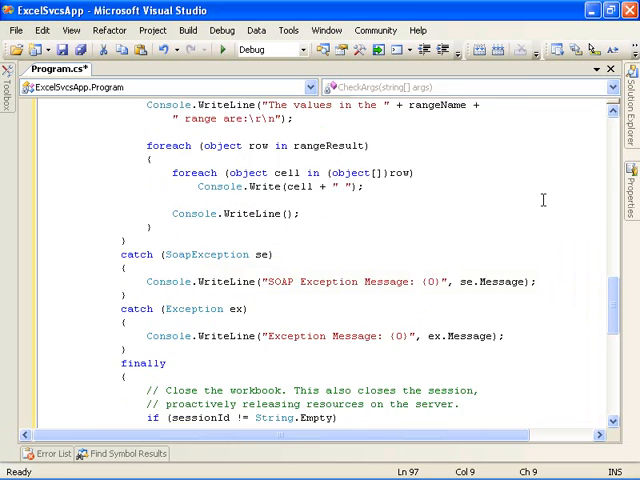
pyautogui.scroll(-3)
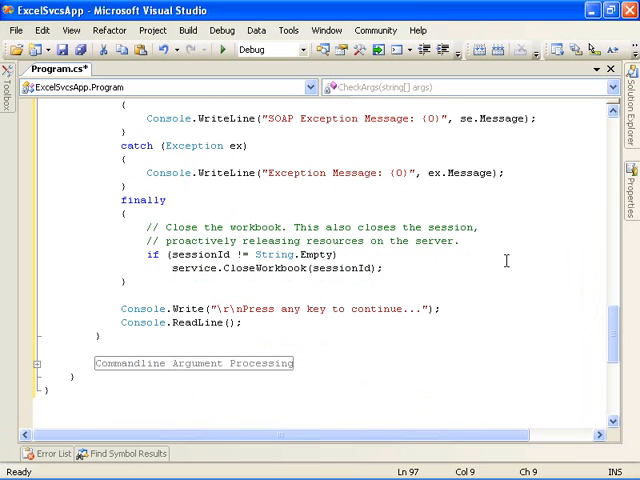
pyautogui.moveTo(200, 256)
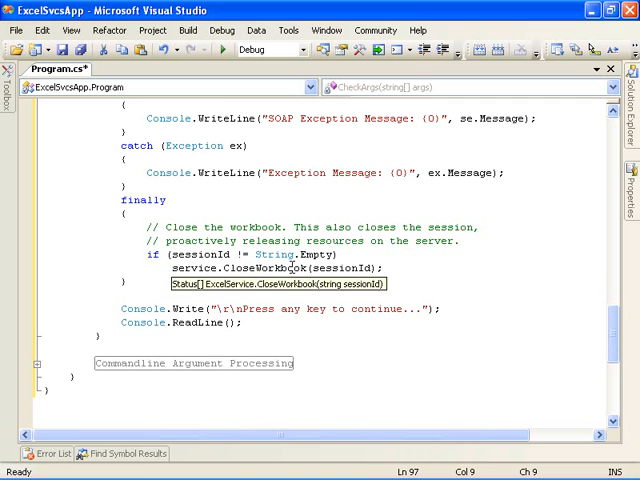
pyautogui.moveTo(416, 264)
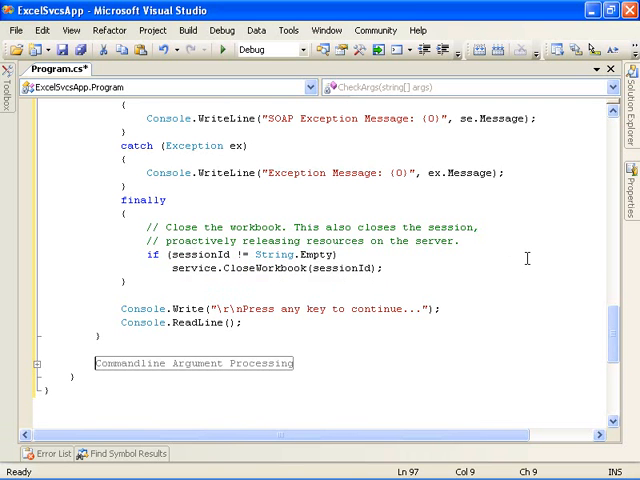
pyautogui.scroll(-3)
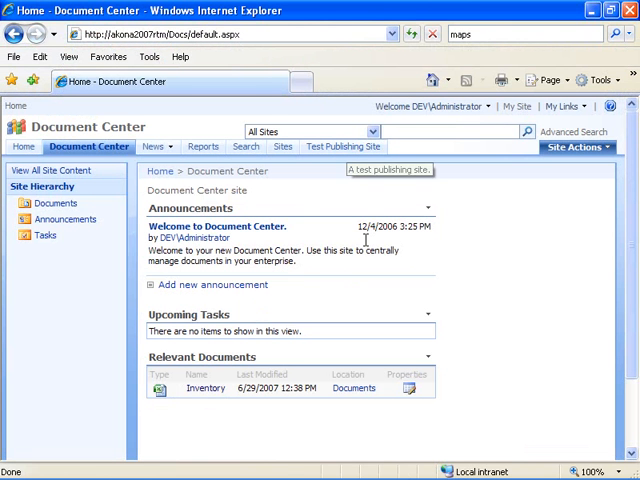
pyautogui.moveTo(256, 424)
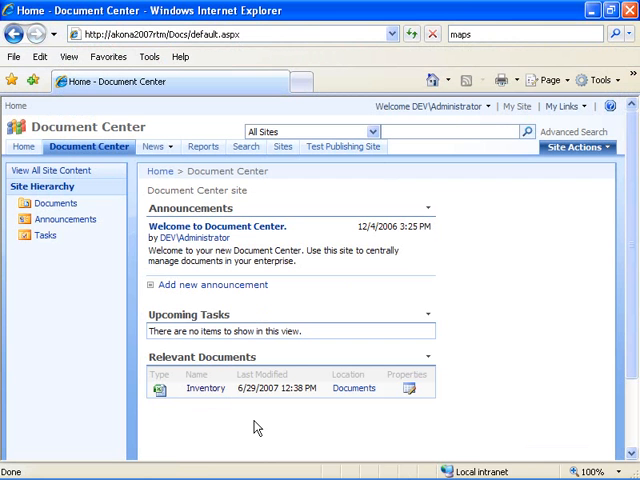
pyautogui.moveTo(212, 404)
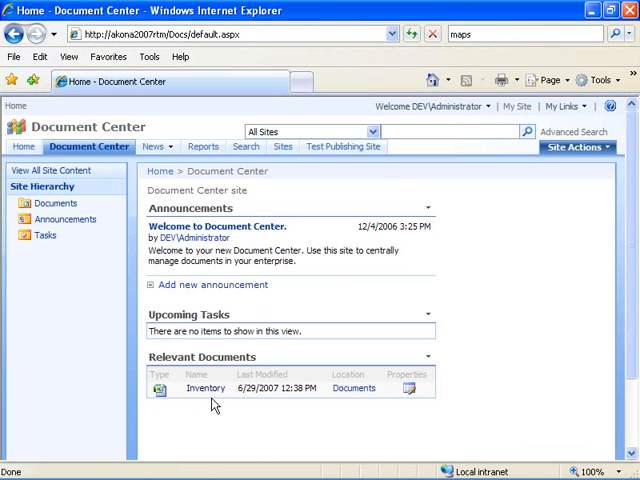
pyautogui.click(204, 388)
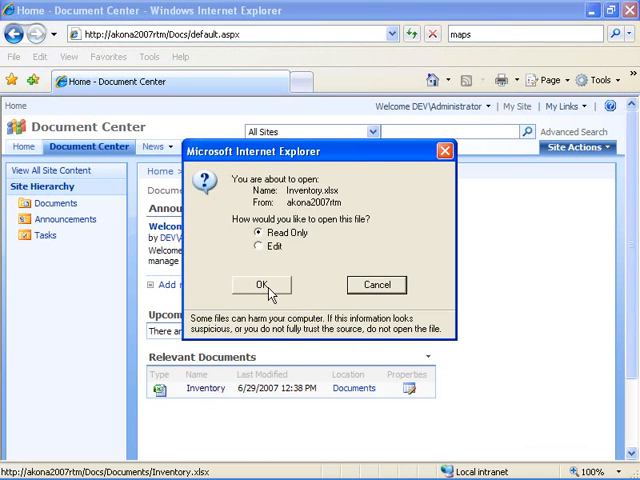
pyautogui.click(262, 284)
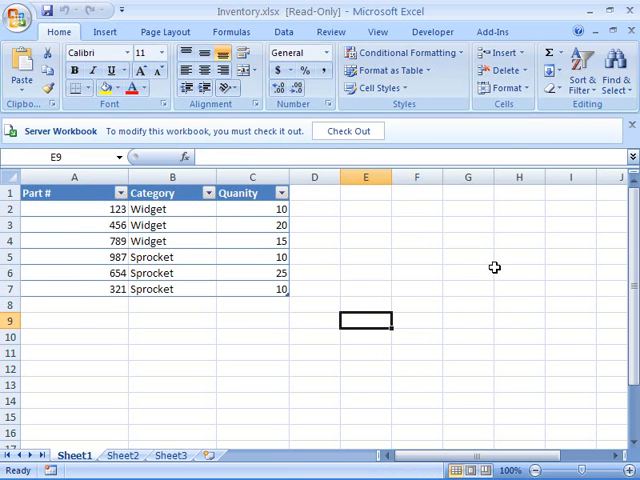
pyautogui.moveTo(156, 208)
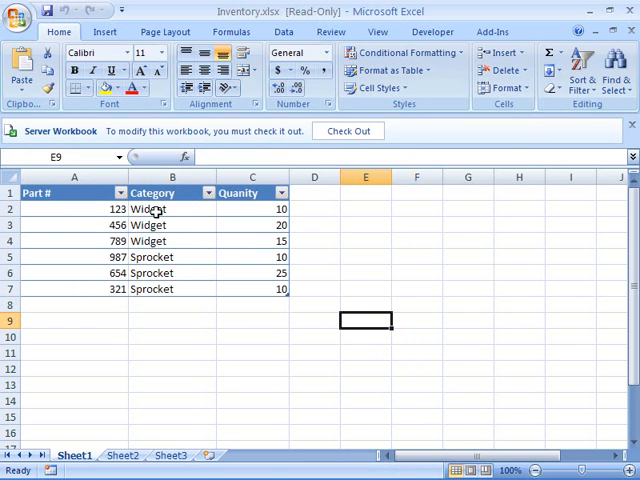
pyautogui.moveTo(164, 224)
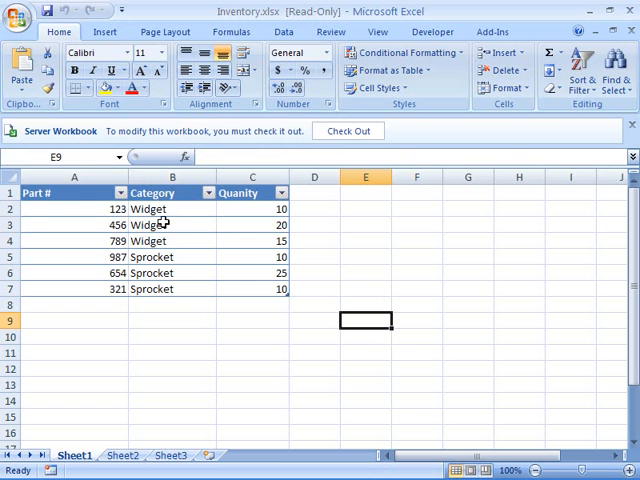
pyautogui.moveTo(184, 192)
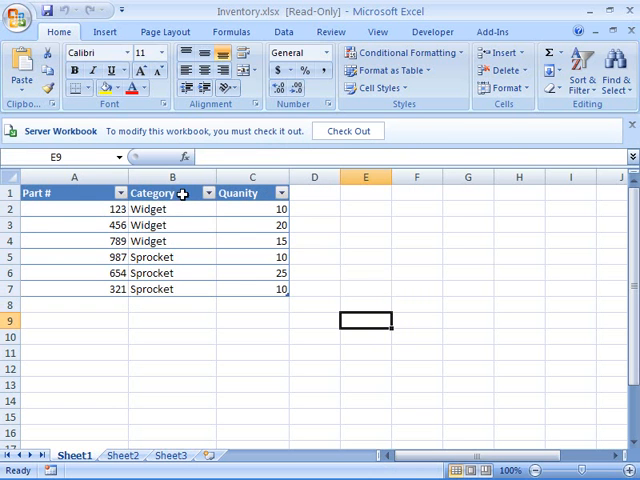
pyautogui.click(116, 156)
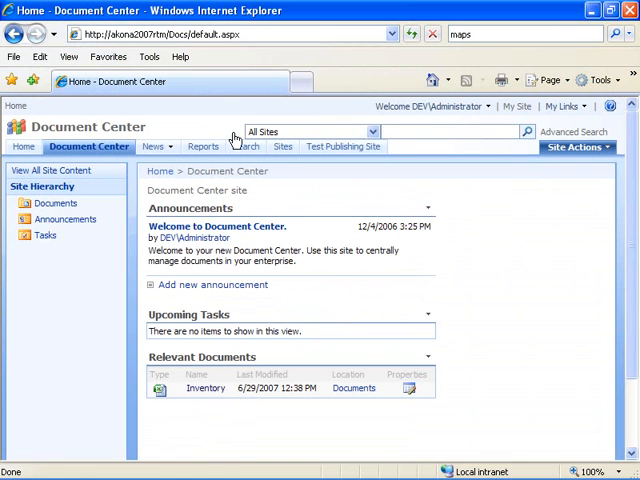
pyautogui.rightClick(204, 388)
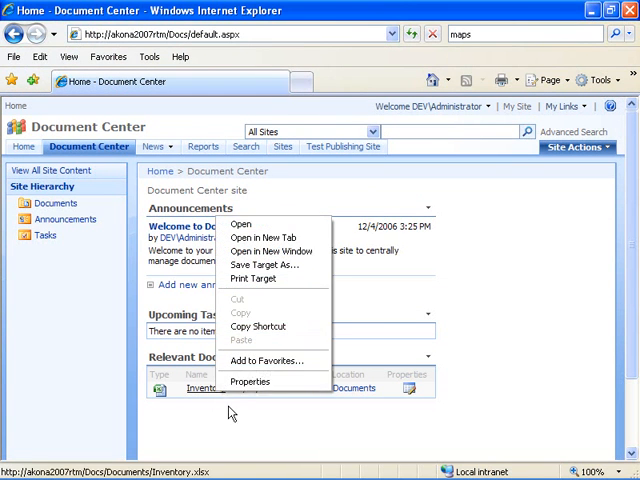
# Act on the Inventory document link before switching away from the Document Center
pyautogui.click(250, 380)
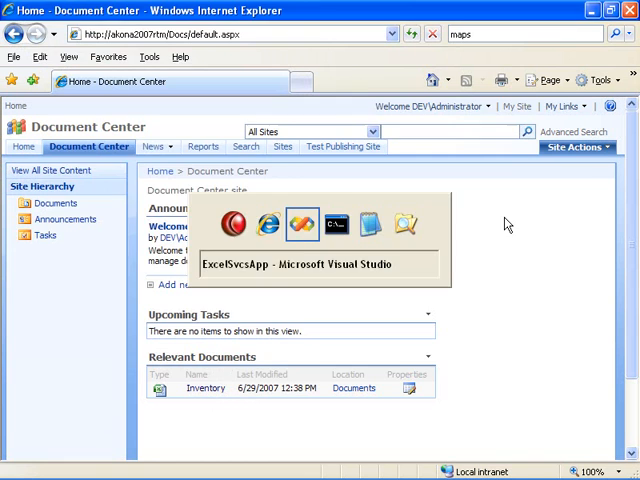
# Run ExcelSvcsApp in the command prompt against Sheet1's Inventory range, printing Widget and Sprocket quantities
pyautogui.click(336, 224)
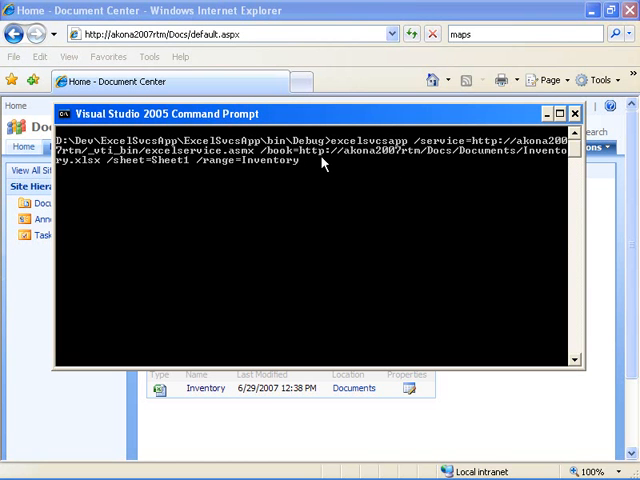
pyautogui.moveTo(320, 160)
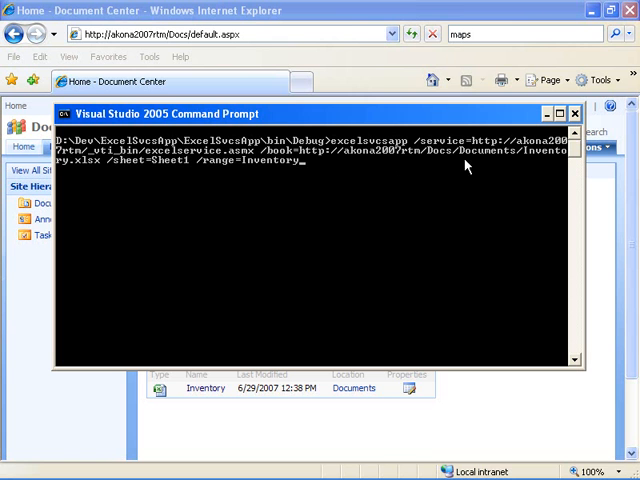
pyautogui.moveTo(84, 170)
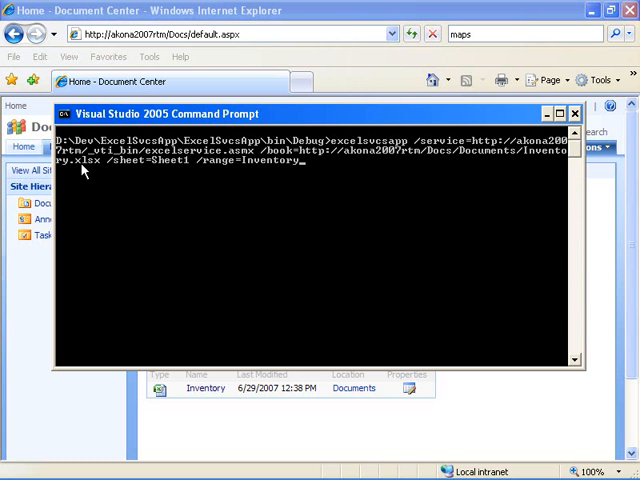
pyautogui.moveTo(130, 168)
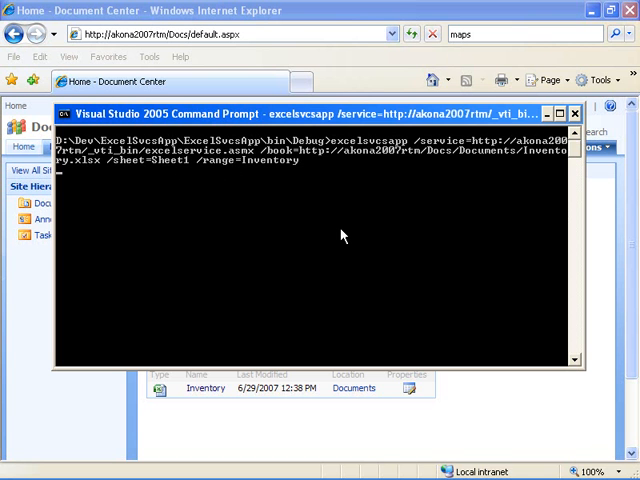
pyautogui.press('enter')
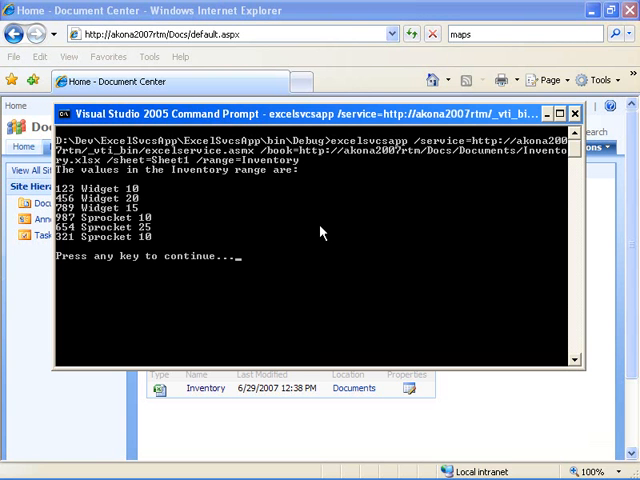
pyautogui.moveTo(144, 210)
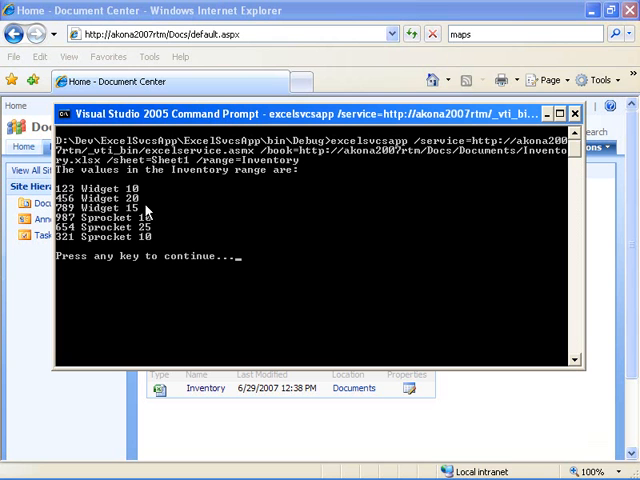